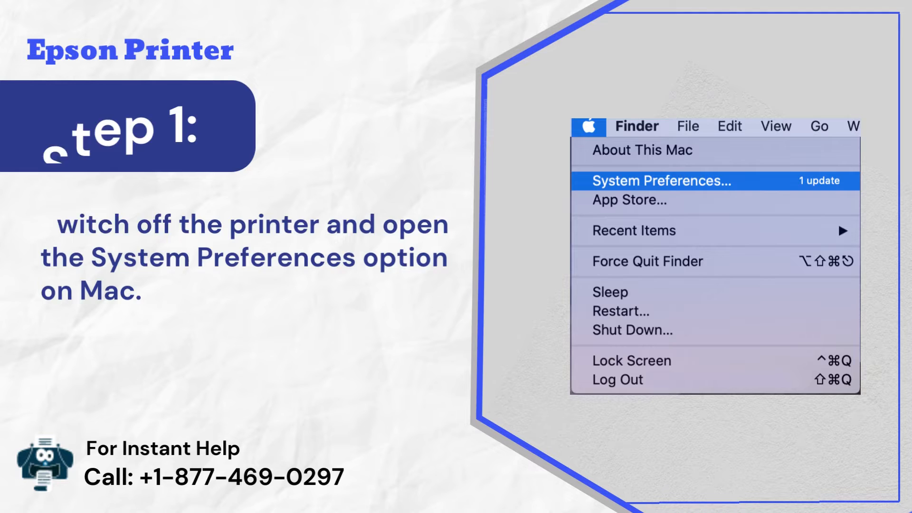
- Remove the Epson printer from Printers & Scanners with the minus button
{"action": "left_click", "coordinate": [660, 181]}
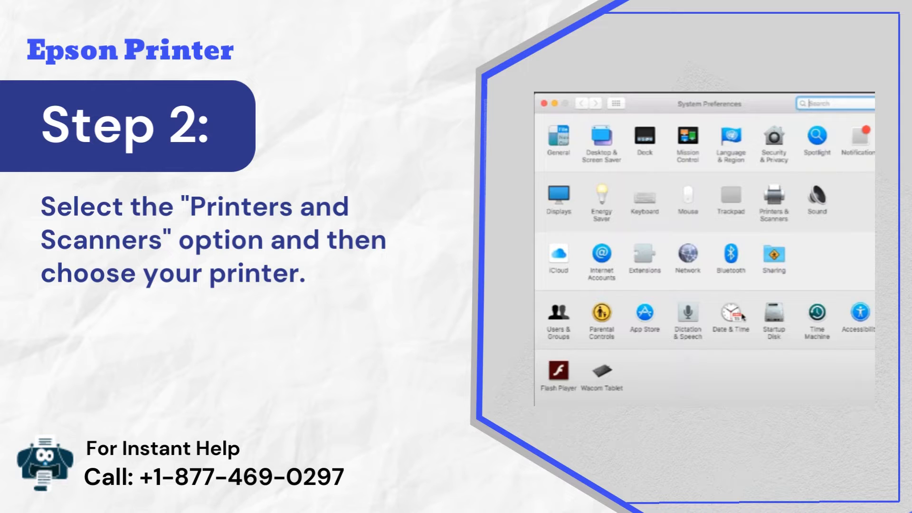
{"action": "left_click", "coordinate": [773, 202]}
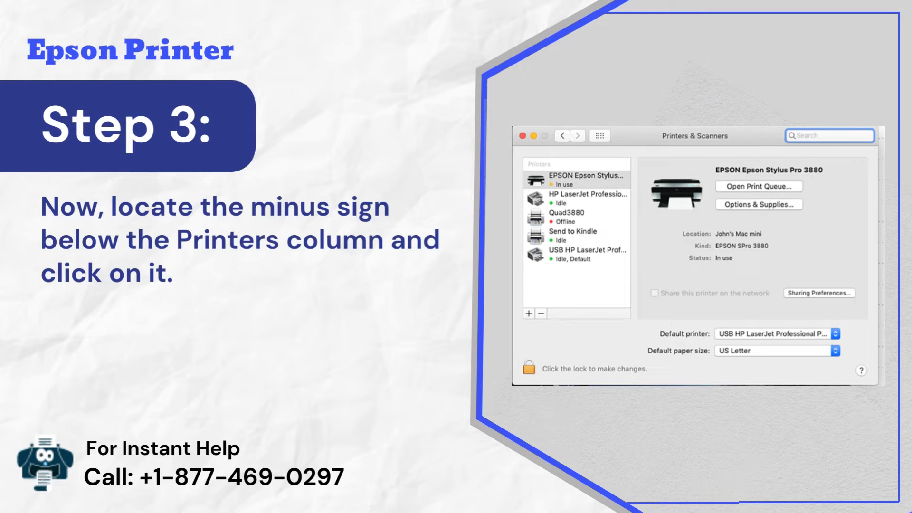
{"action": "left_click", "coordinate": [539, 313]}
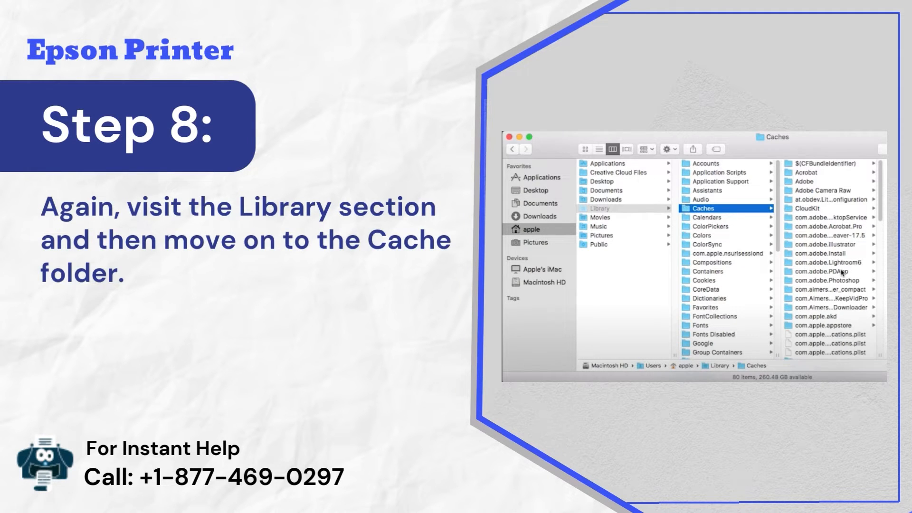
- Clear the Library > Caches items and restart the Mac from the Apple menu
{"action": "left_click", "coordinate": [631, 81]}
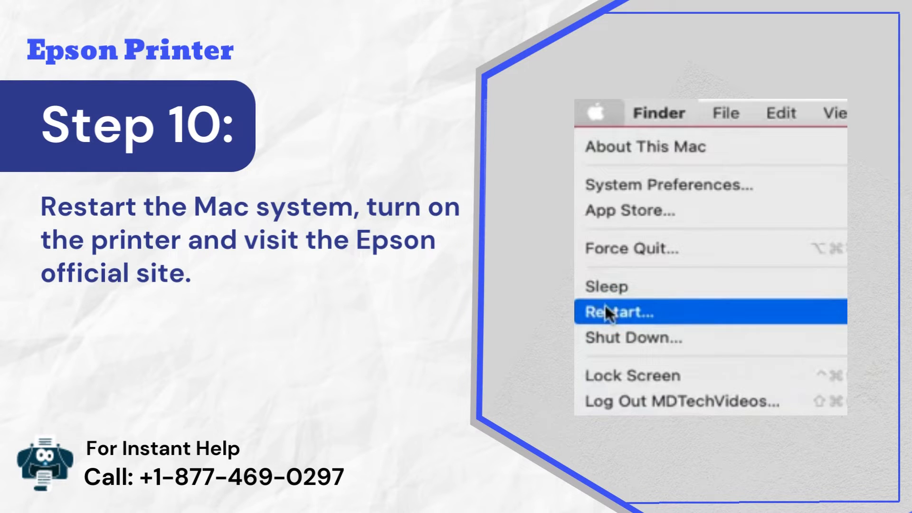
{"action": "left_click", "coordinate": [616, 312]}
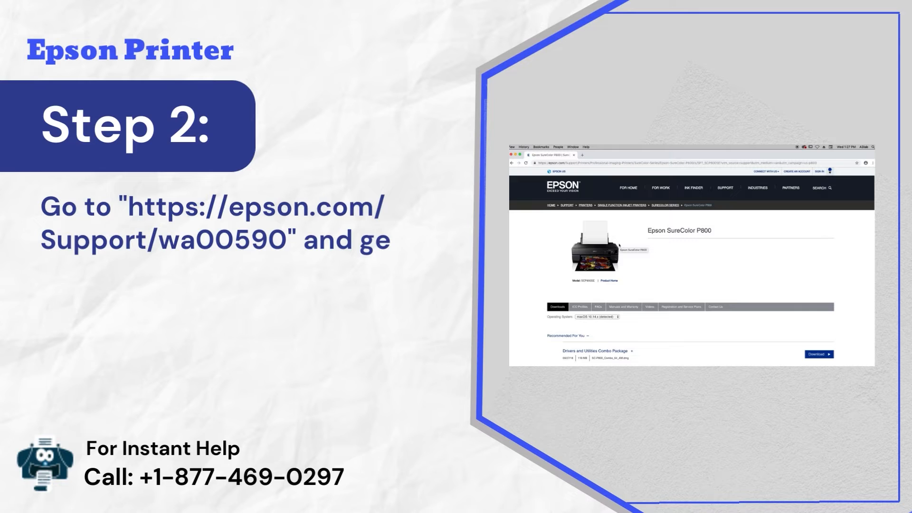
- Get Epson Software Updater and confirm the Epson Firmware Update with OK
{"action": "type", "text": "the Epson Software"}
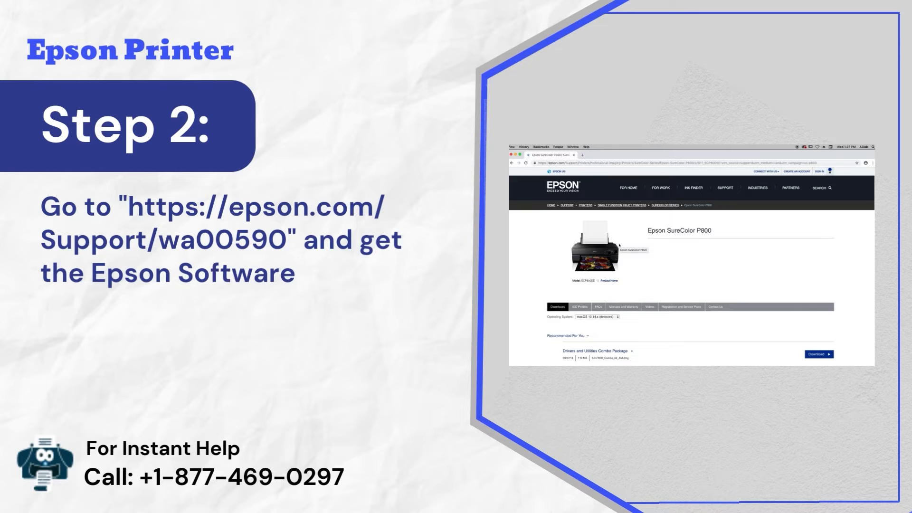
{"action": "type", "text": "Updater."}
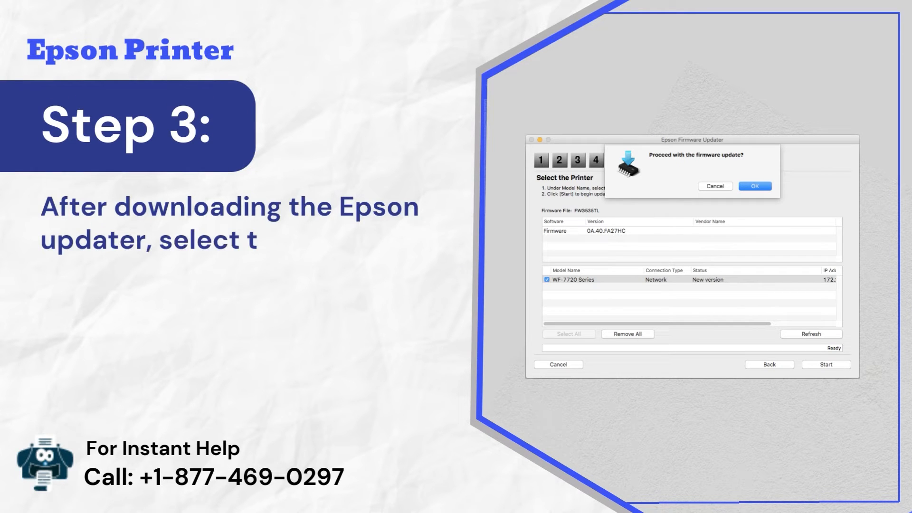
{"action": "type", "text": "he Epson Firmware Update option."}
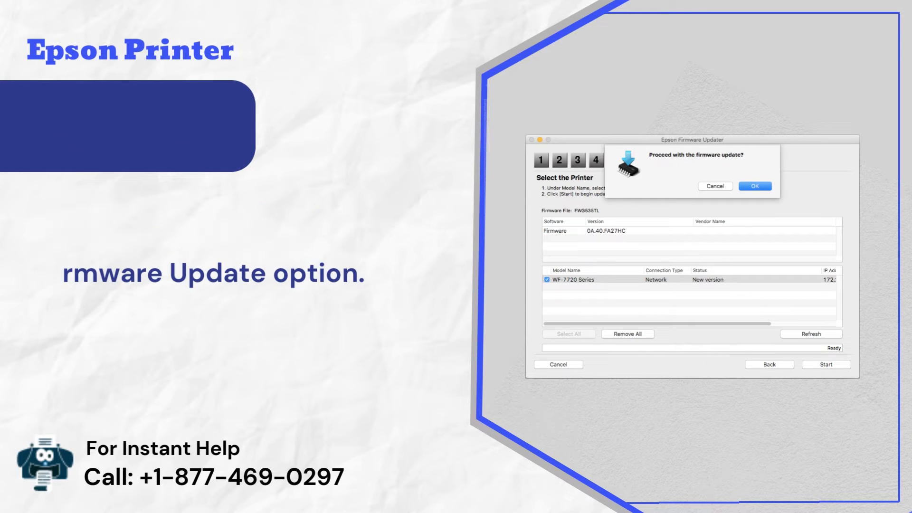
{"action": "left_click", "coordinate": [755, 186]}
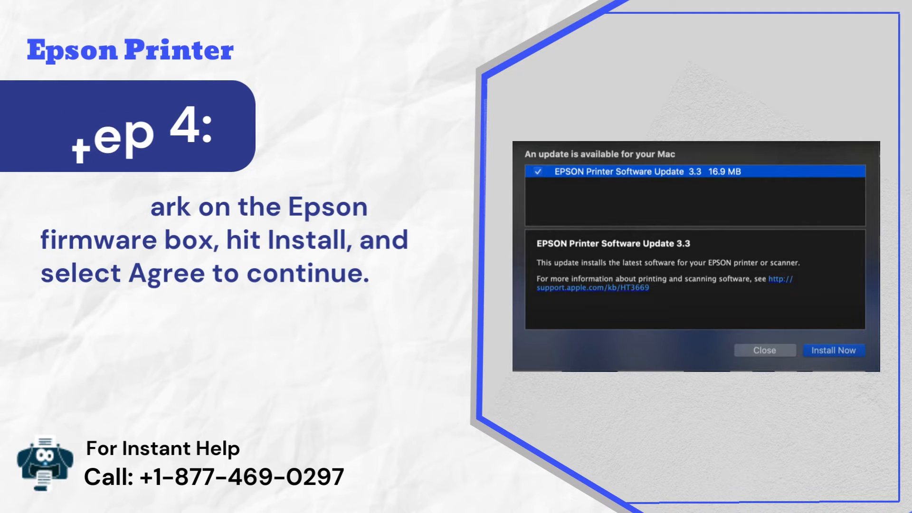
- Install Epson Printer Software Update 3.3 and close all windows
{"action": "left_click", "coordinate": [833, 350]}
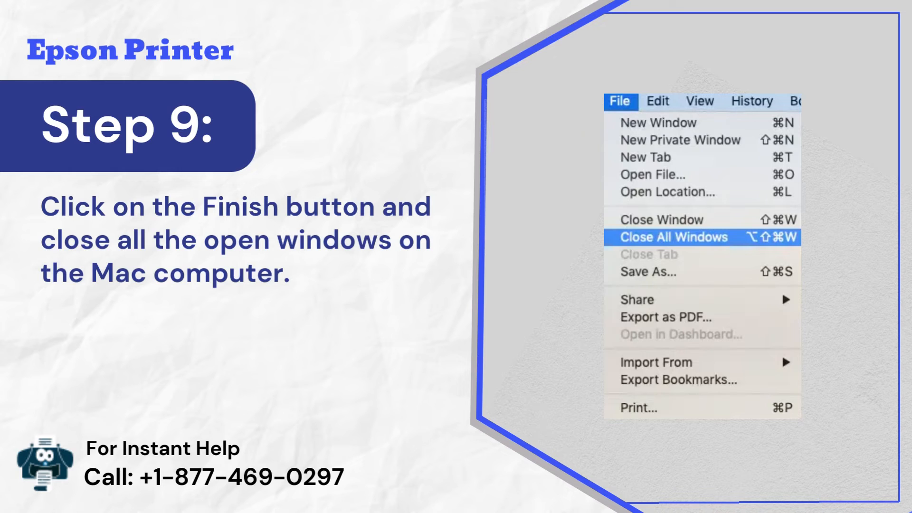
{"action": "left_click", "coordinate": [673, 236]}
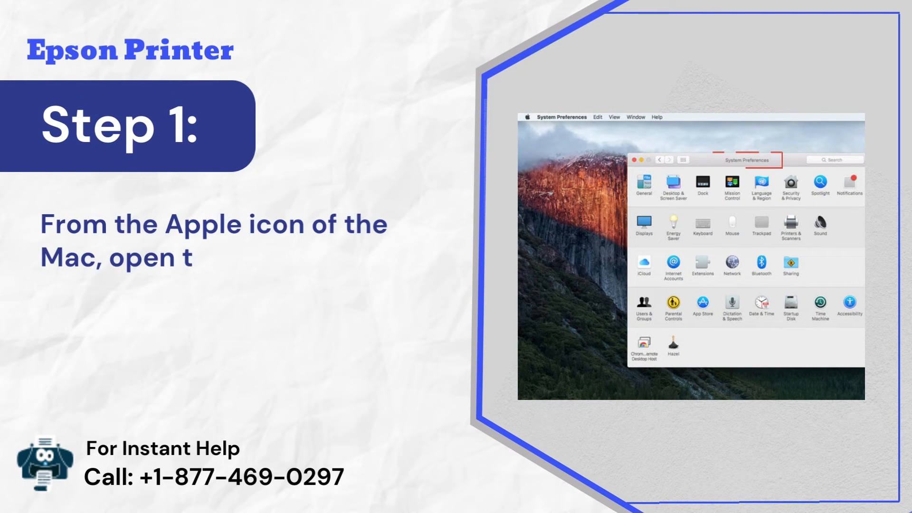
- Enable Printer Sharing in the Sharing pane and tick the printer to share
{"action": "type", "text": "he System Preferences window."}
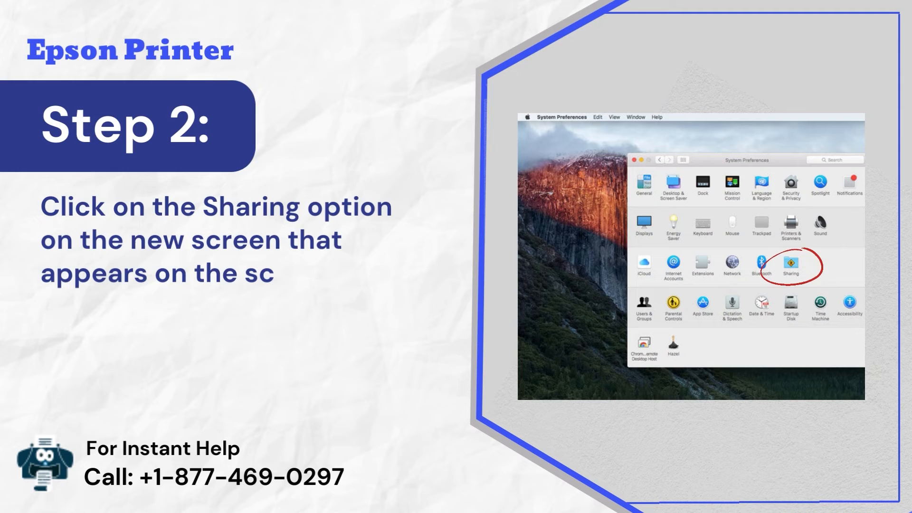
{"action": "type", "text": "reen."}
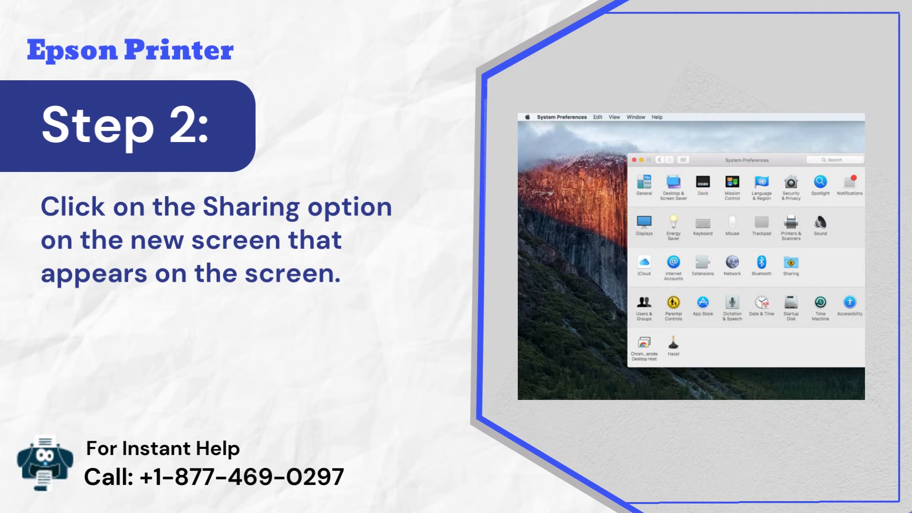
{"action": "left_click", "coordinate": [789, 268]}
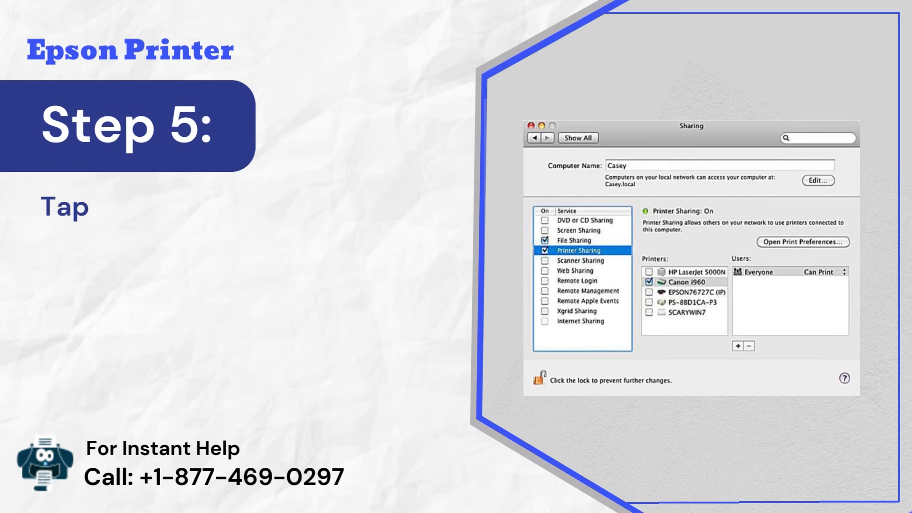
{"action": "left_click", "coordinate": [737, 346]}
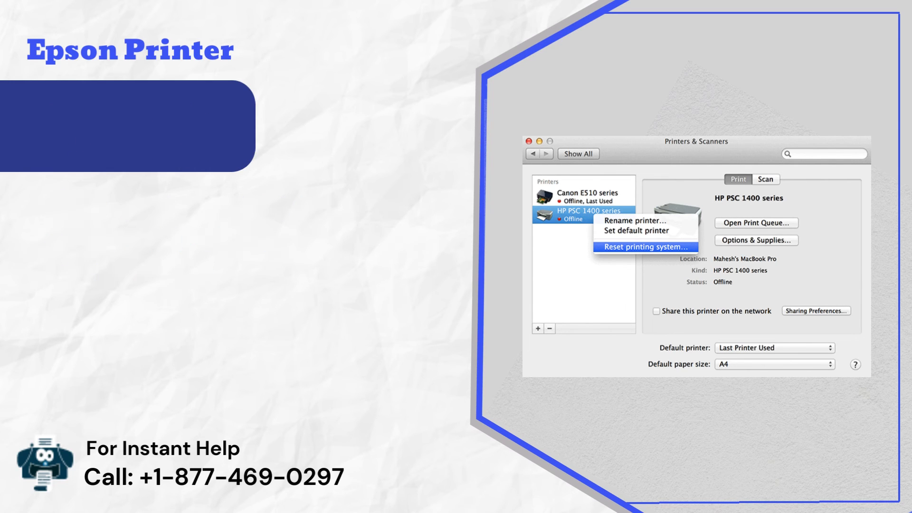
- Choose Reset printing system and confirm Reset, leaving no printers listed
{"action": "left_click", "coordinate": [640, 246]}
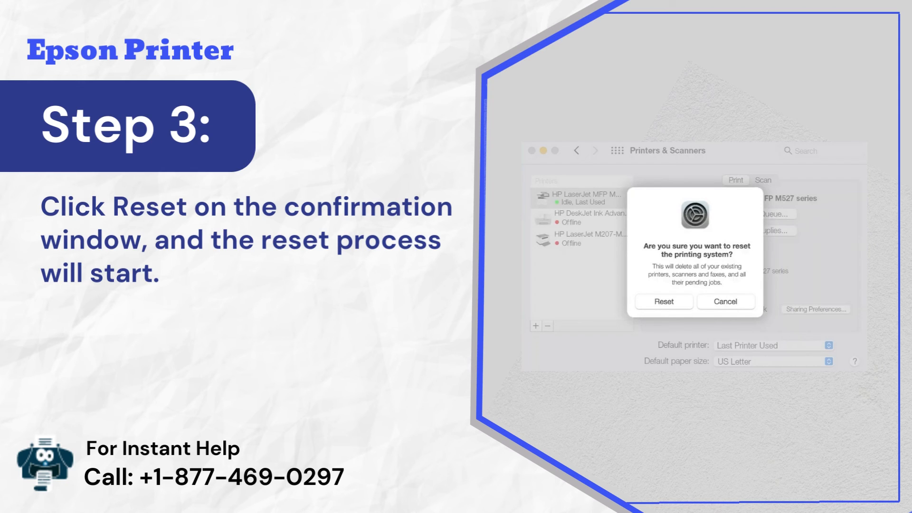
{"action": "left_click", "coordinate": [664, 301]}
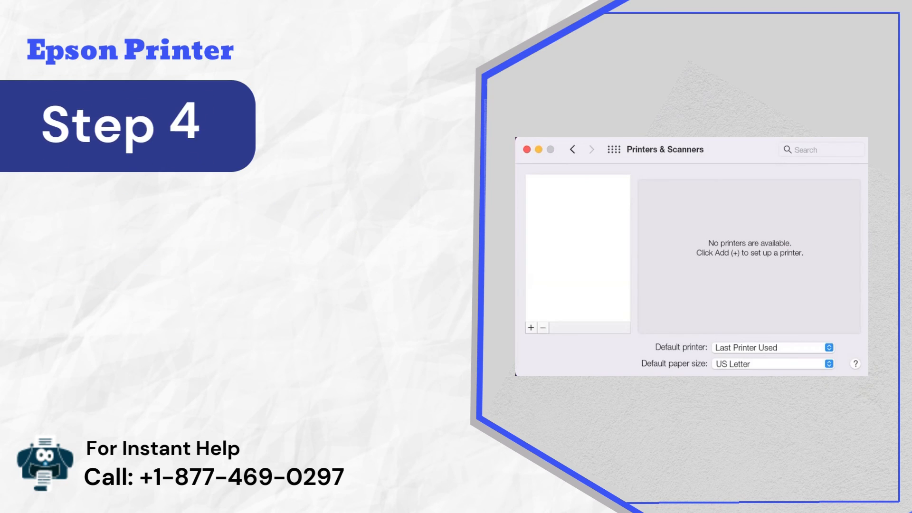